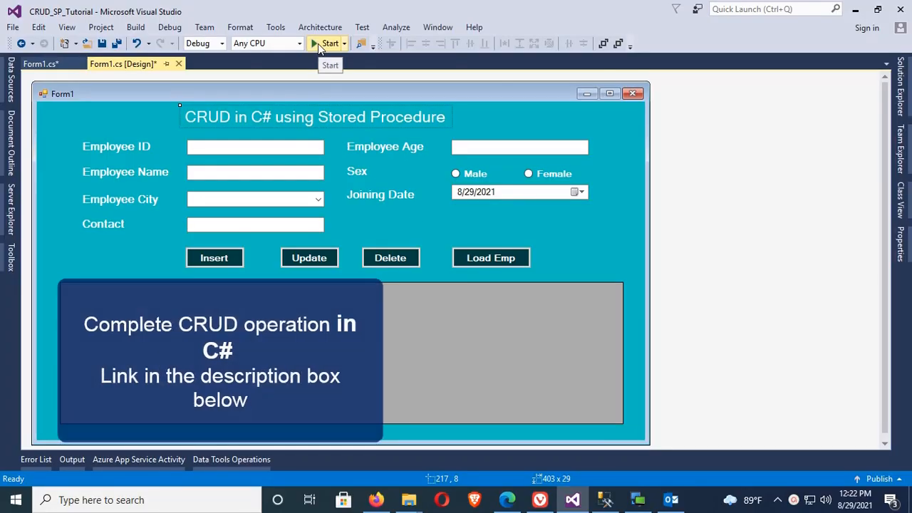
# Step: Run the employee form, then check in the EmpTest_Tab design that EmpStatus is a bit column
pyautogui.click(329, 43)
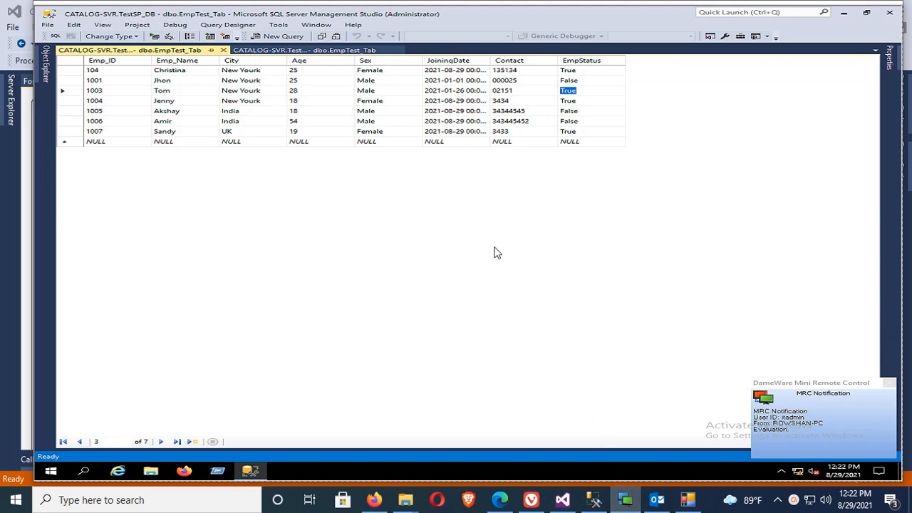
pyautogui.moveTo(524, 94)
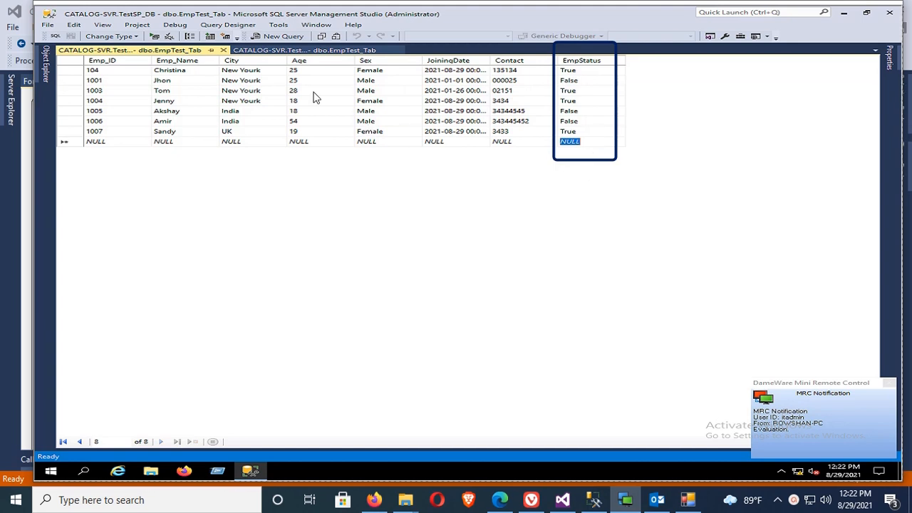
pyautogui.click(306, 50)
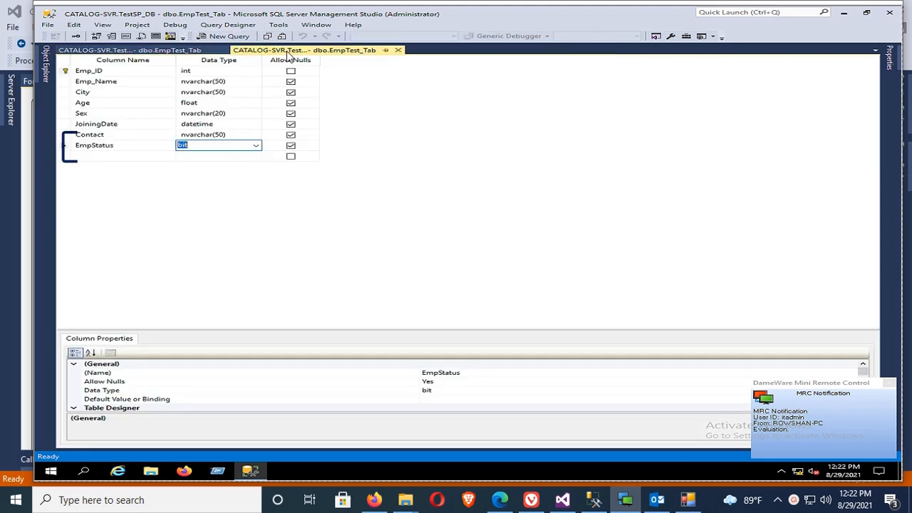
pyautogui.click(217, 146)
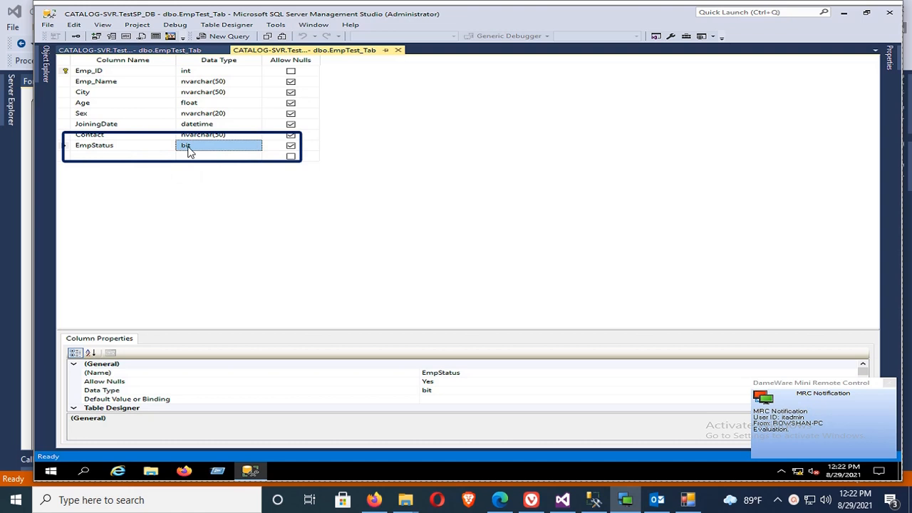
pyautogui.moveTo(434, 190)
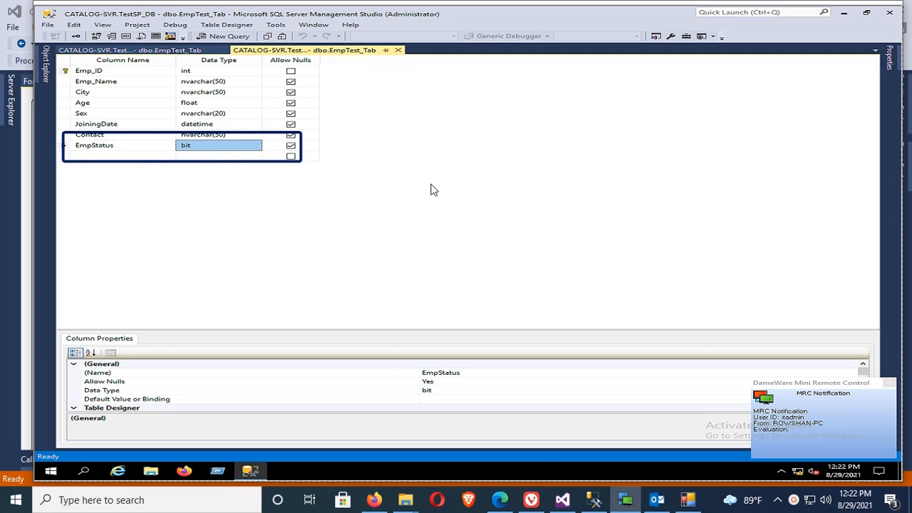
pyautogui.click(562, 499)
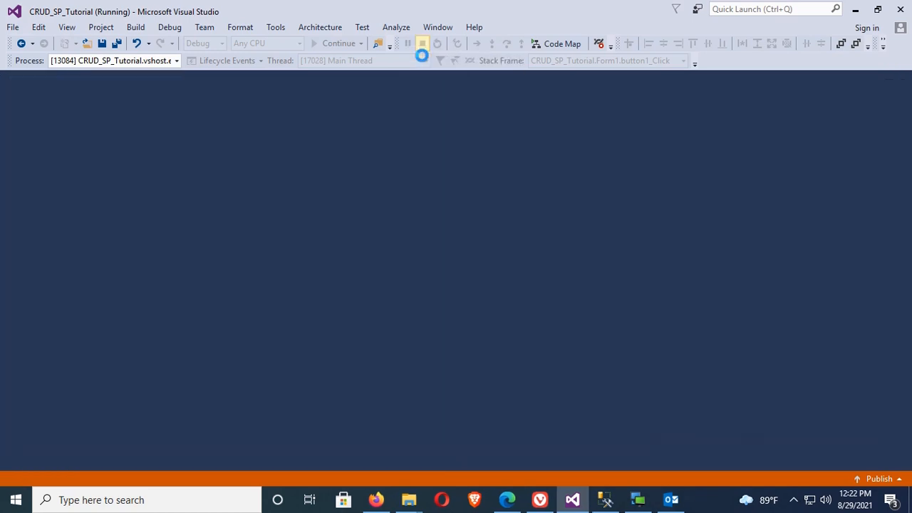
# Step: Stop debugging and create an empty dataGridView1_CellFormatting event handler in Form1.cs
pyautogui.click(437, 43)
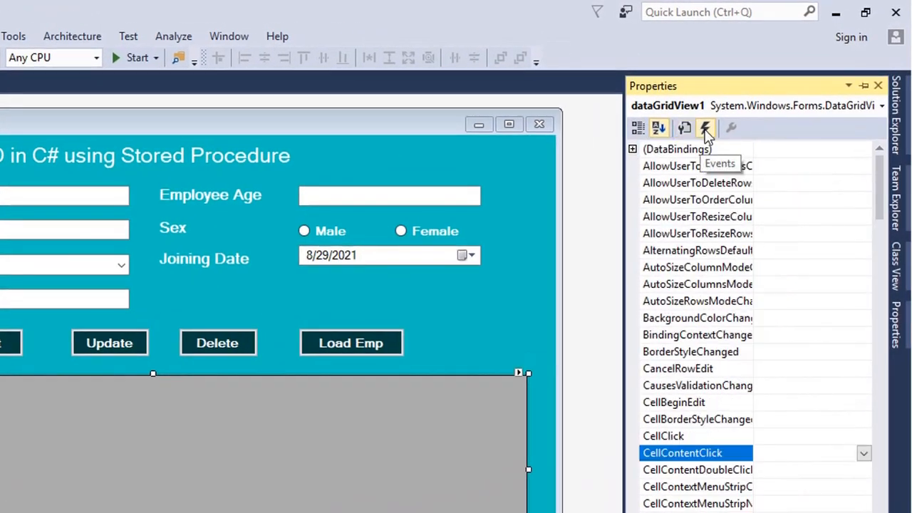
pyautogui.scroll(-3)
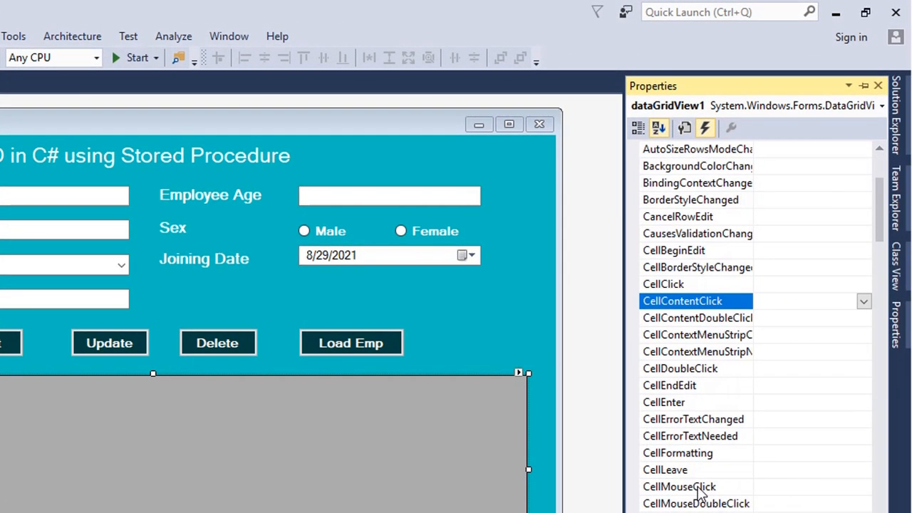
pyautogui.click(679, 454)
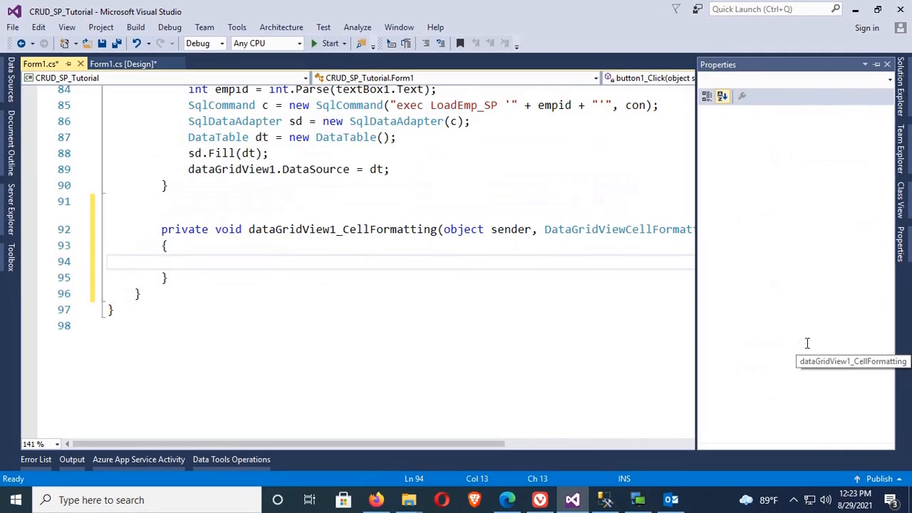
# Step: Write foreach (DataGridViewRow r in dataGridView1.Rows) in the handler and glance at the grid's designer properties
pyautogui.write('foreach(')
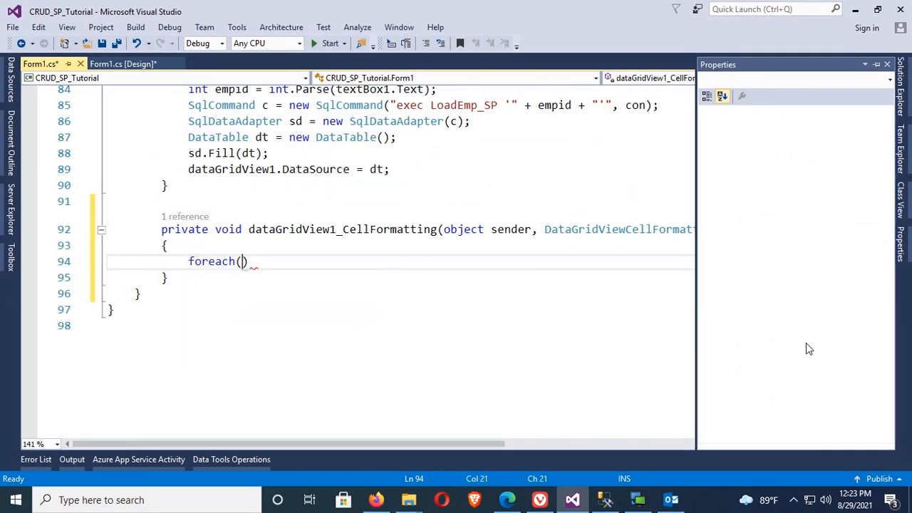
pyautogui.write('DataGridVie')
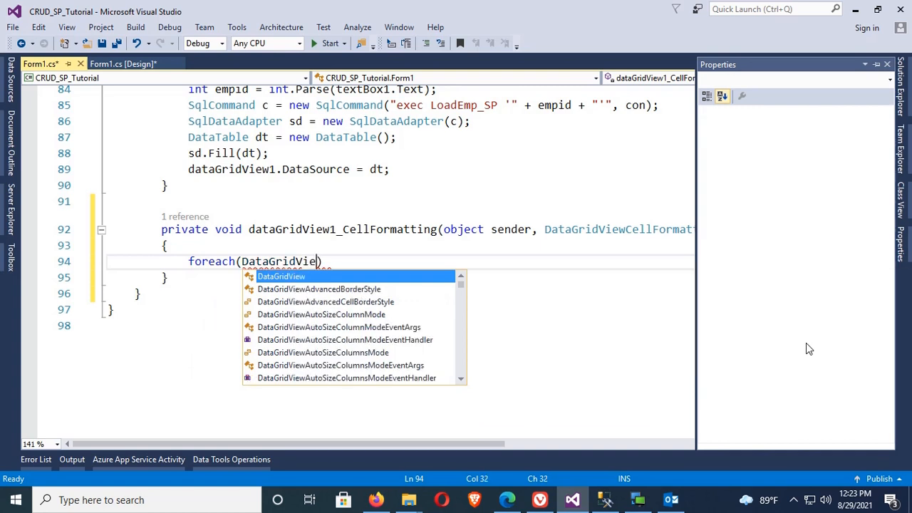
pyautogui.write('Row r in')
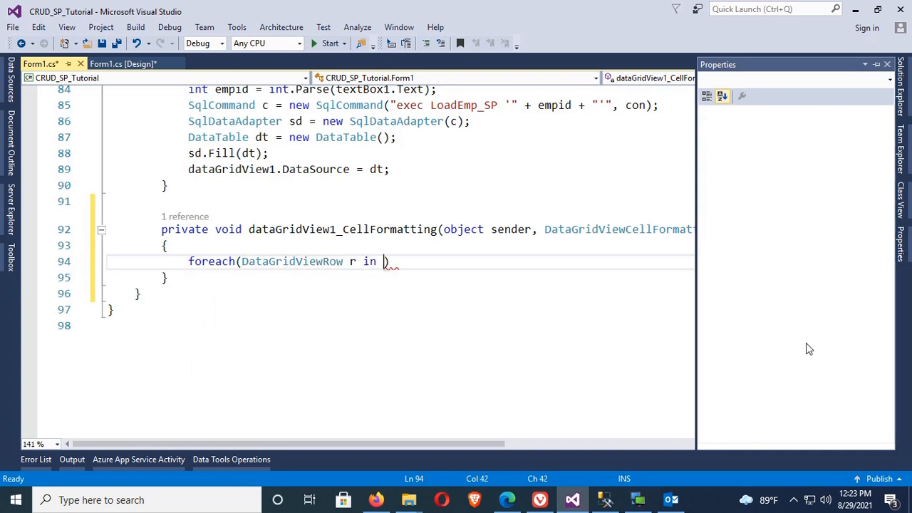
pyautogui.write('dataGridView1.r')
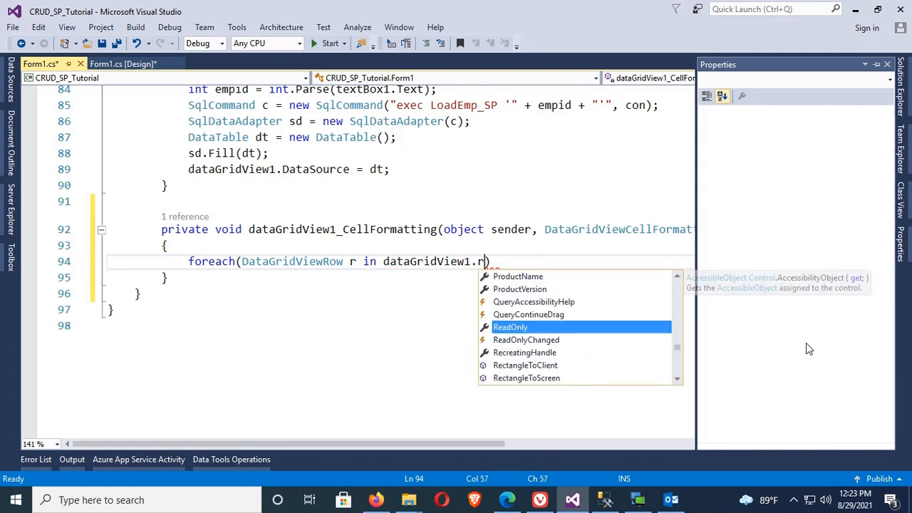
pyautogui.write('ows')
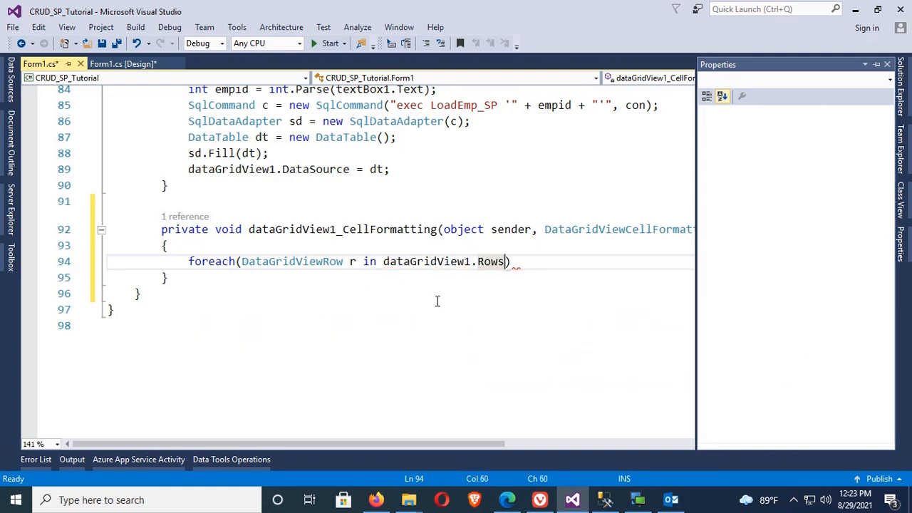
pyautogui.click(121, 62)
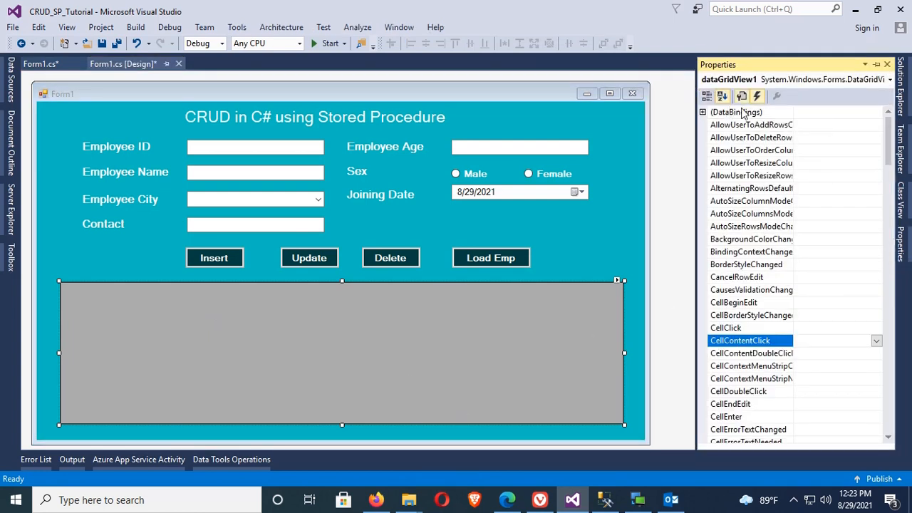
pyautogui.click(707, 97)
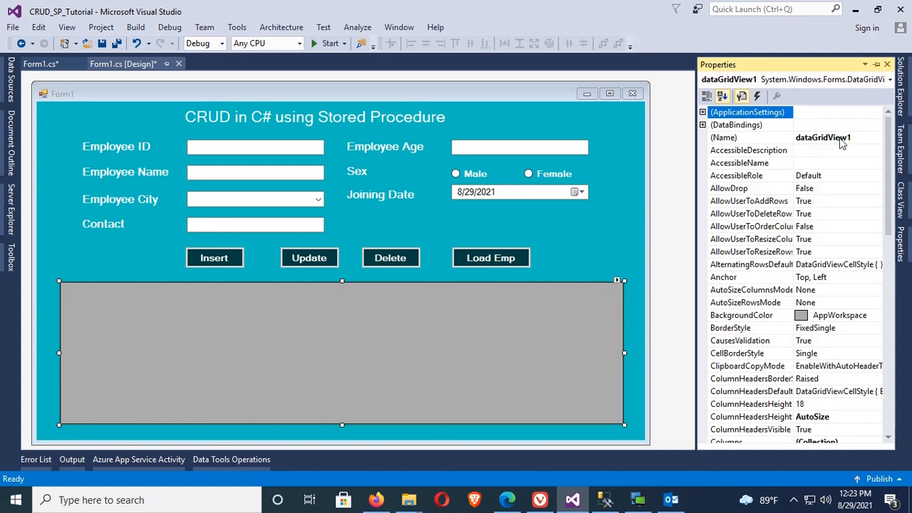
pyautogui.click(36, 62)
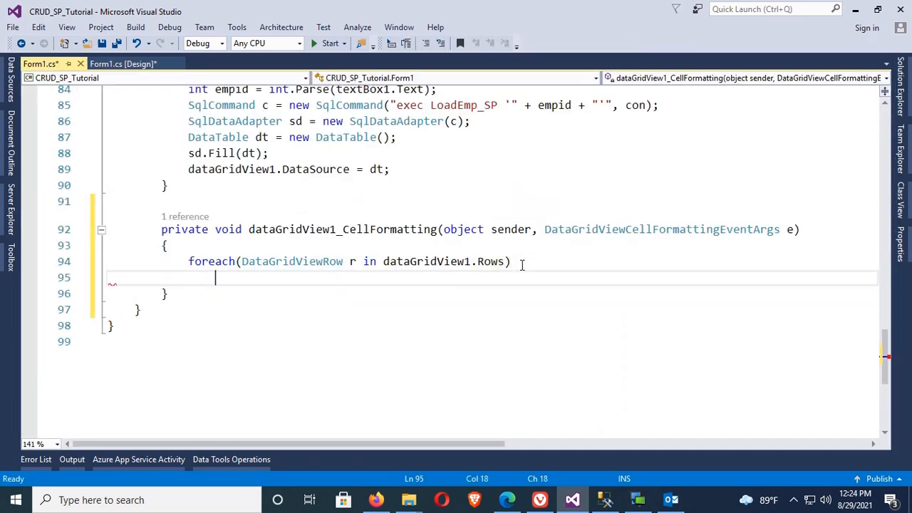
# Step: Inside the loop declare bool is_Approved = Convert.ToBoolean(r.Cells[7].Value);
pyautogui.write('{')
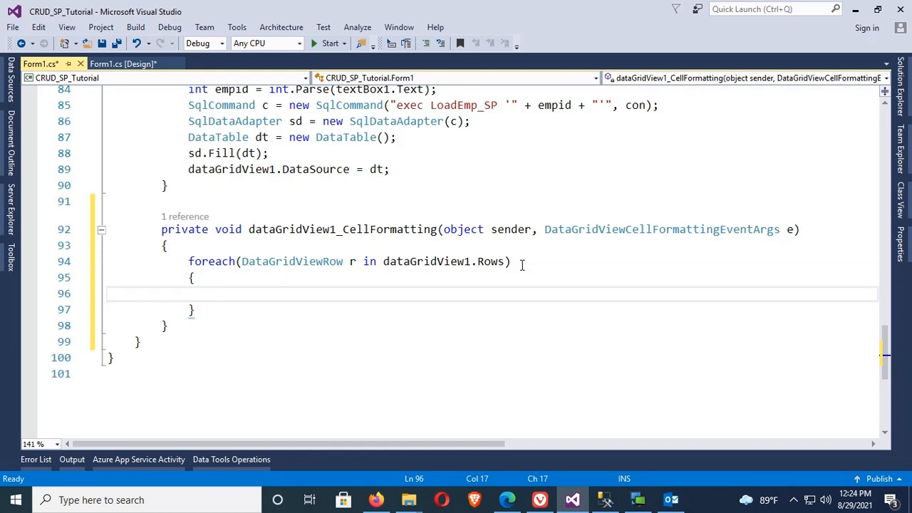
pyautogui.write('bool')
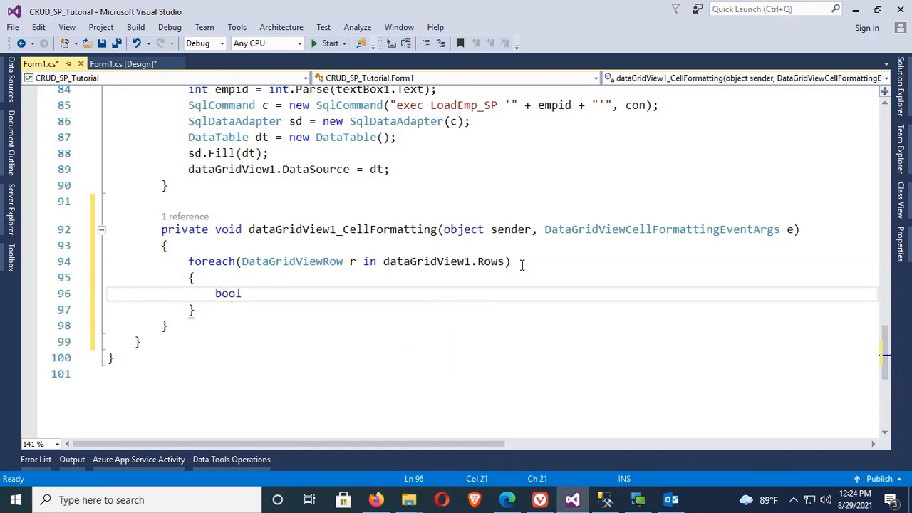
pyautogui.write('is')
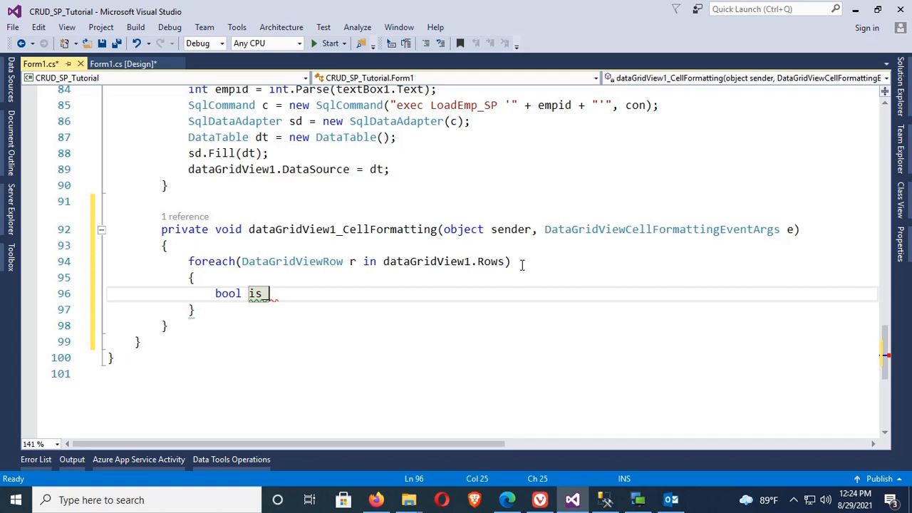
pyautogui.write('_Approve')
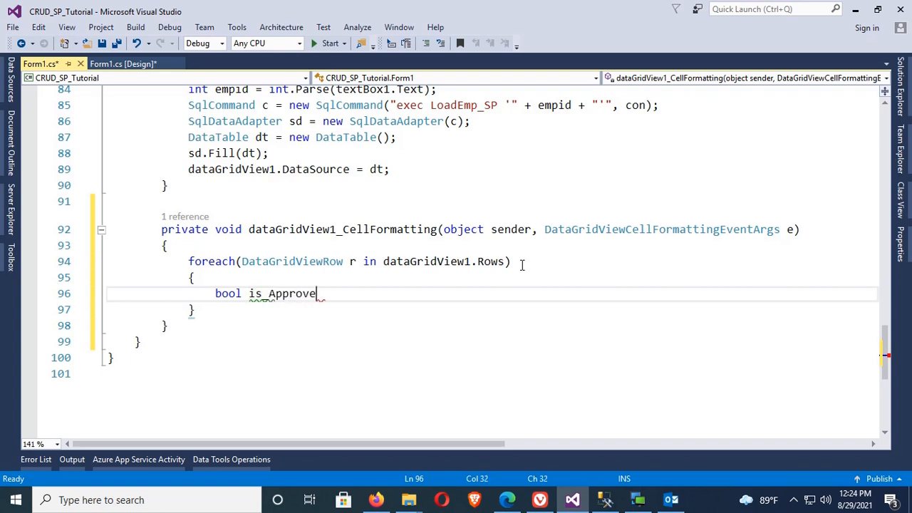
pyautogui.write('d=')
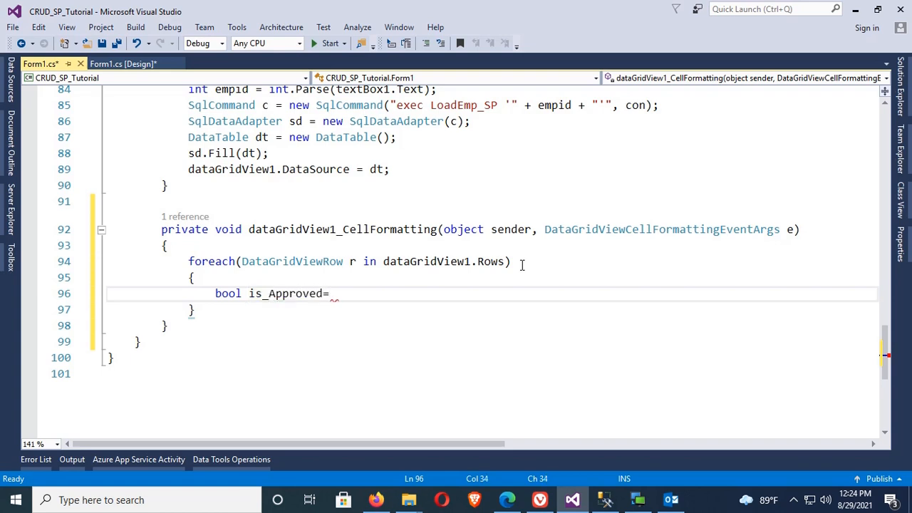
pyautogui.write('C')
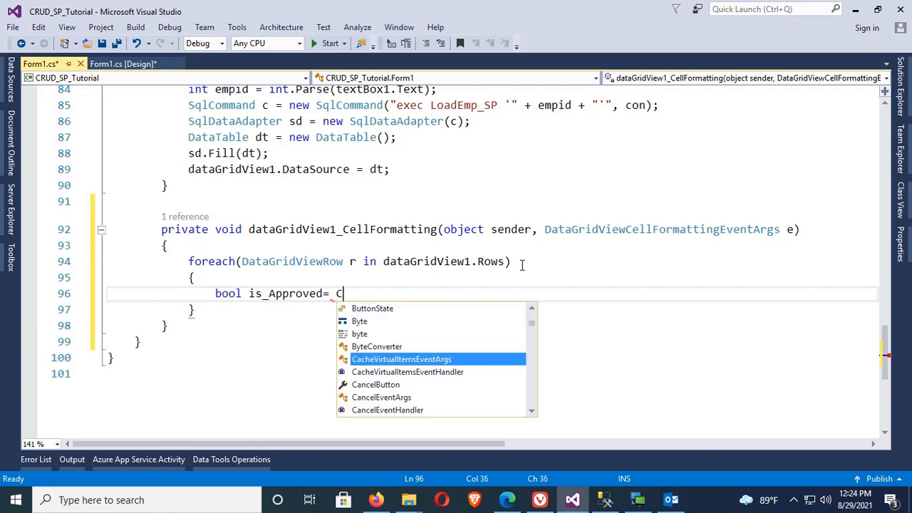
pyautogui.write('onvert.')
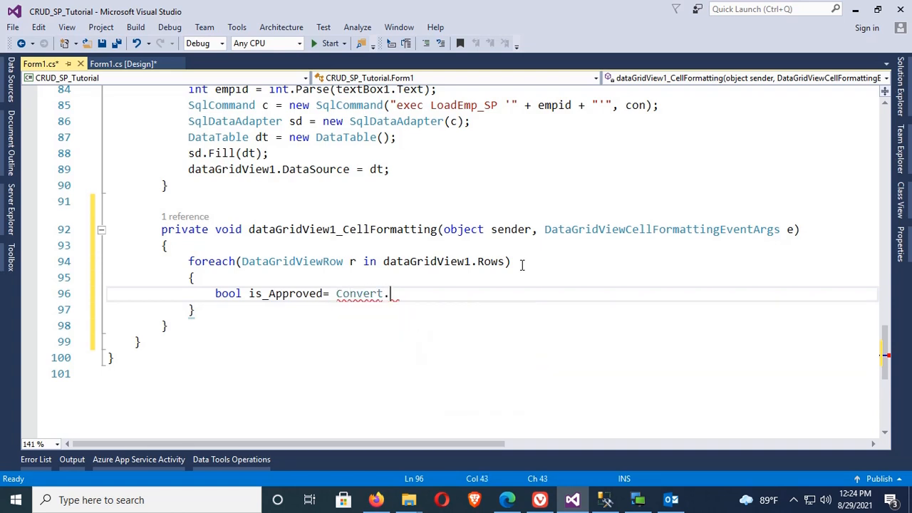
pyautogui.write('ToBoolean')
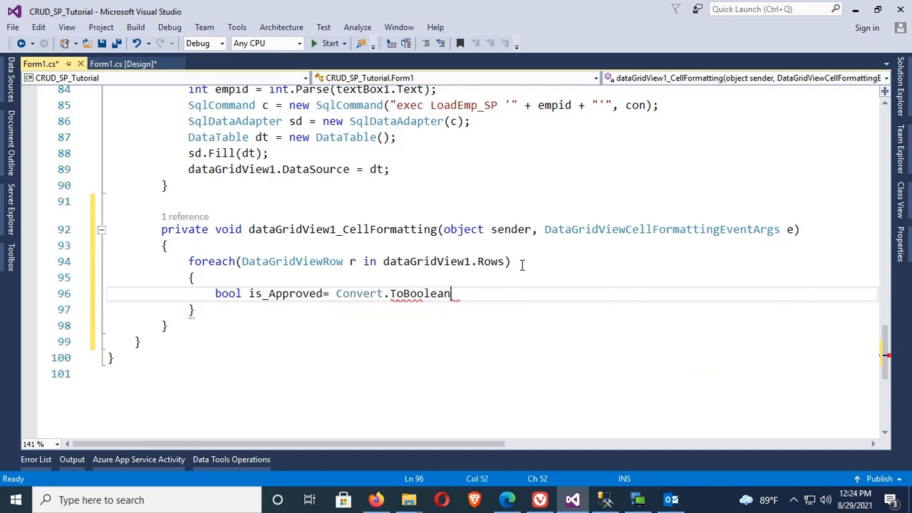
pyautogui.write('(r.')
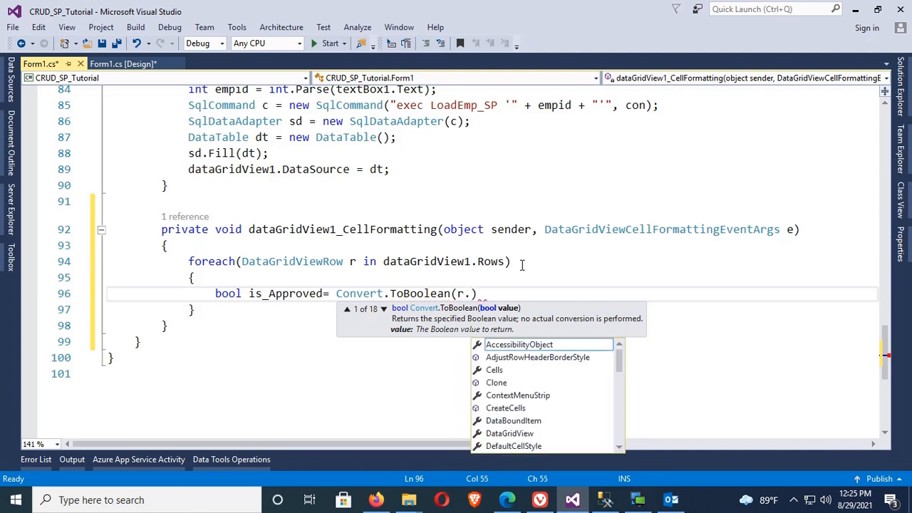
pyautogui.write('ce')
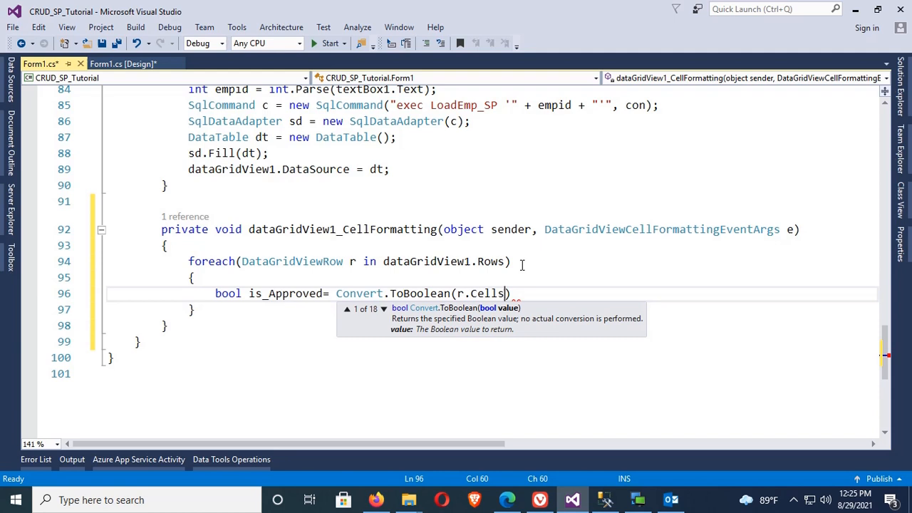
pyautogui.write('[]')
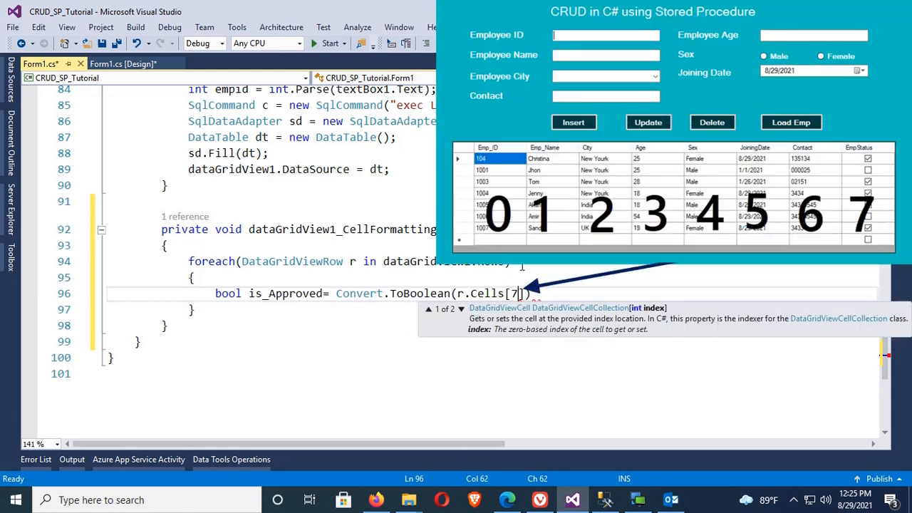
pyautogui.write('.val')
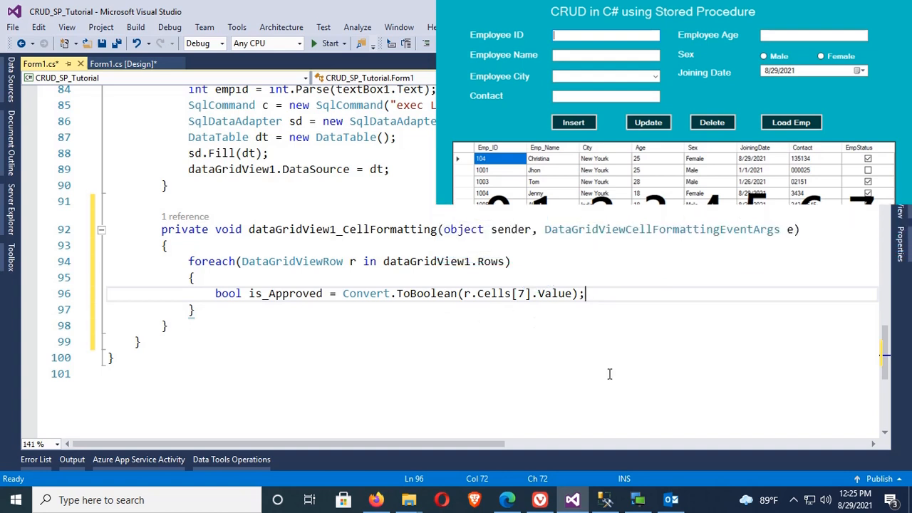
# Step: Add if (is_Approved == false) setting r.DefaultCellStyle BackColor Red and ForeColor White
pyautogui.write('if')
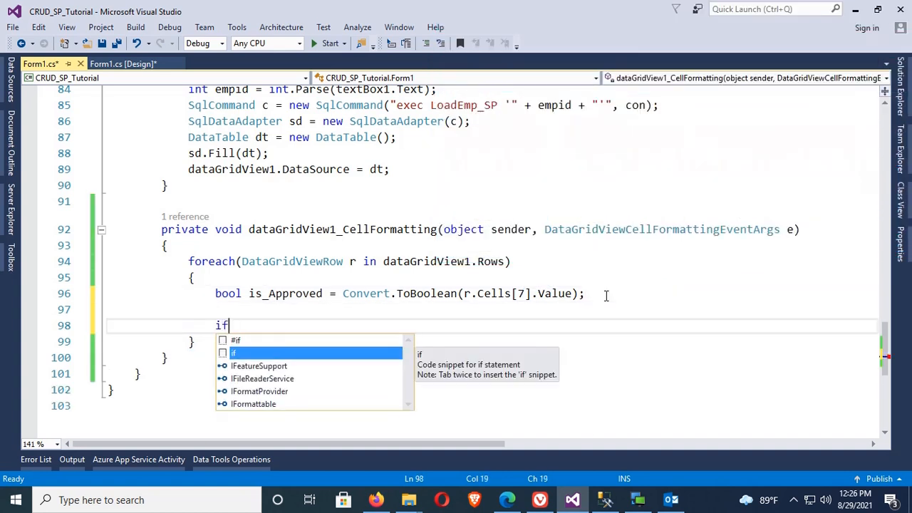
pyautogui.write('(is_Approved == false')
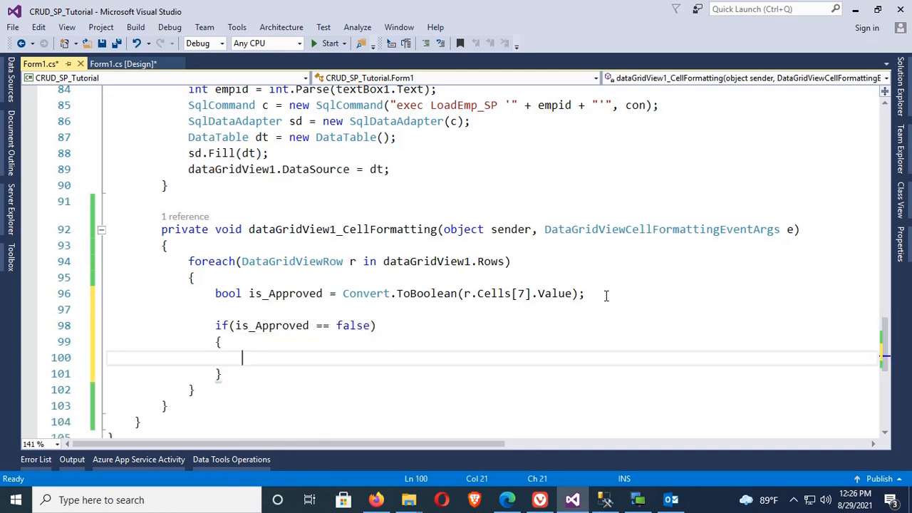
pyautogui.write('r')
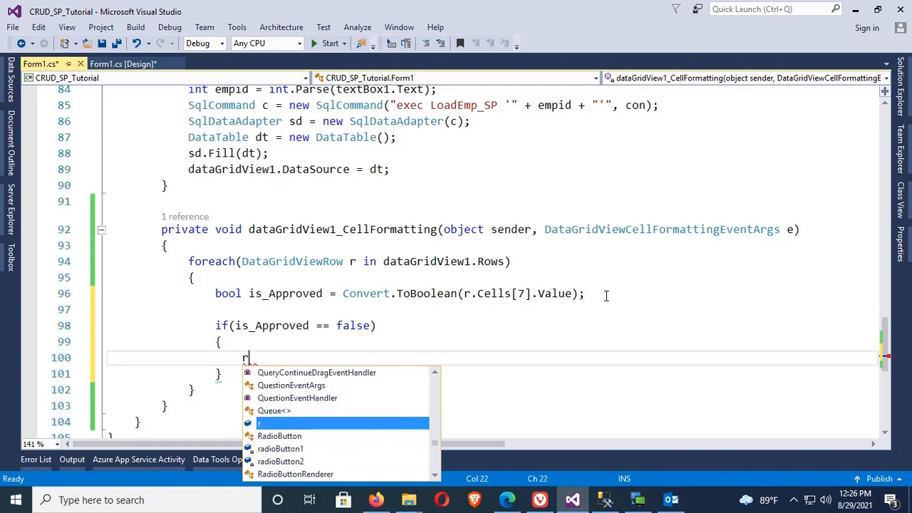
pyautogui.write('r.de')
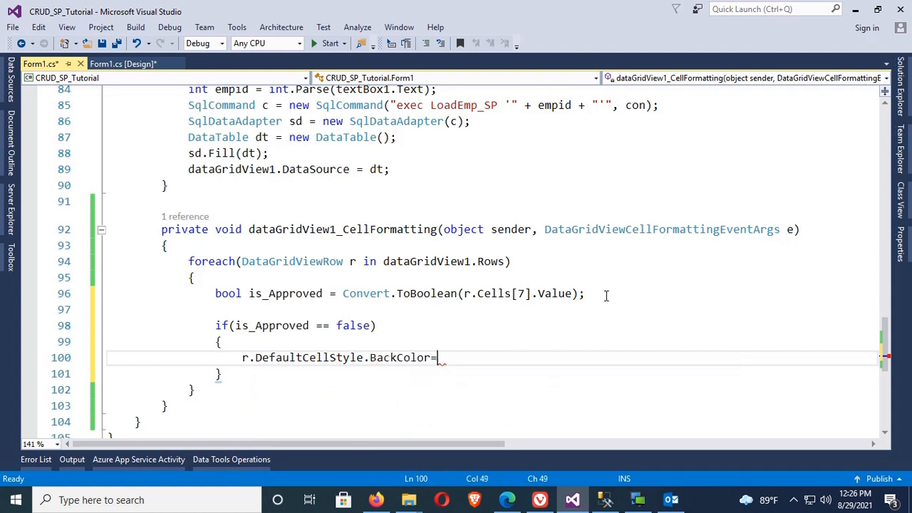
pyautogui.write('Color')
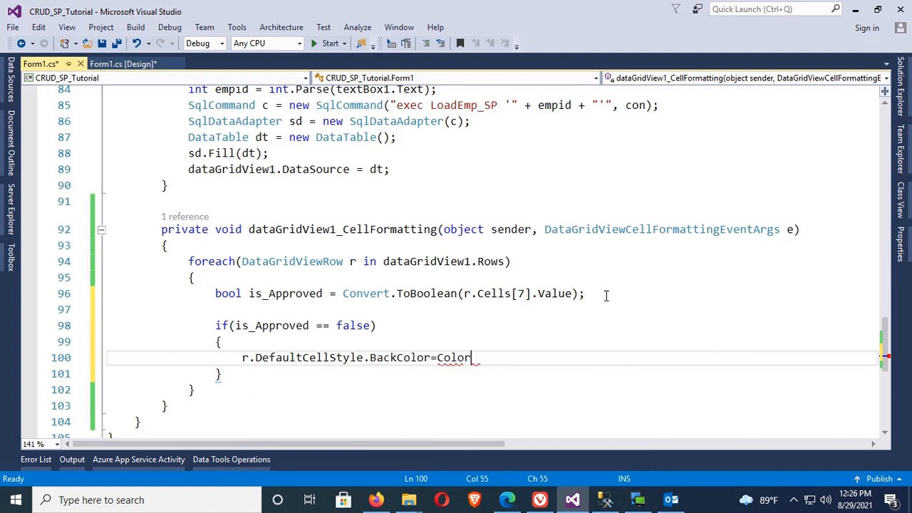
pyautogui.write('.')
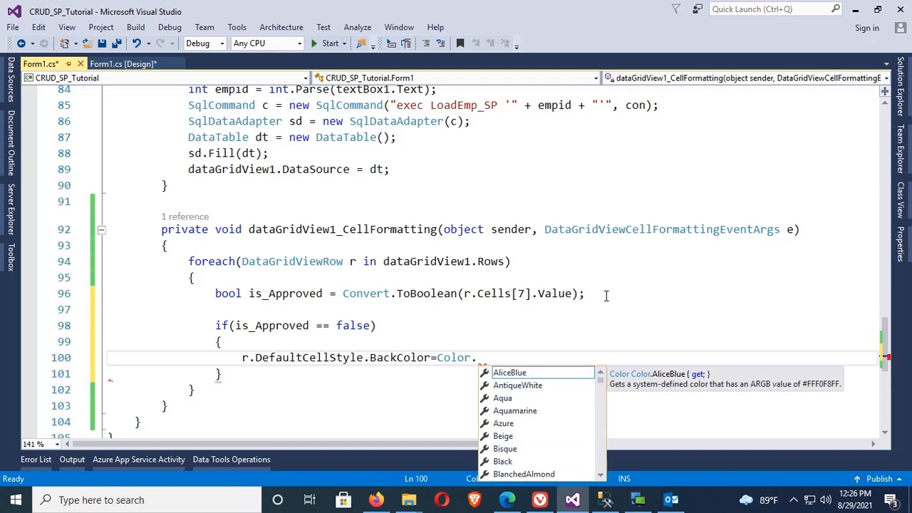
pyautogui.write('Red')
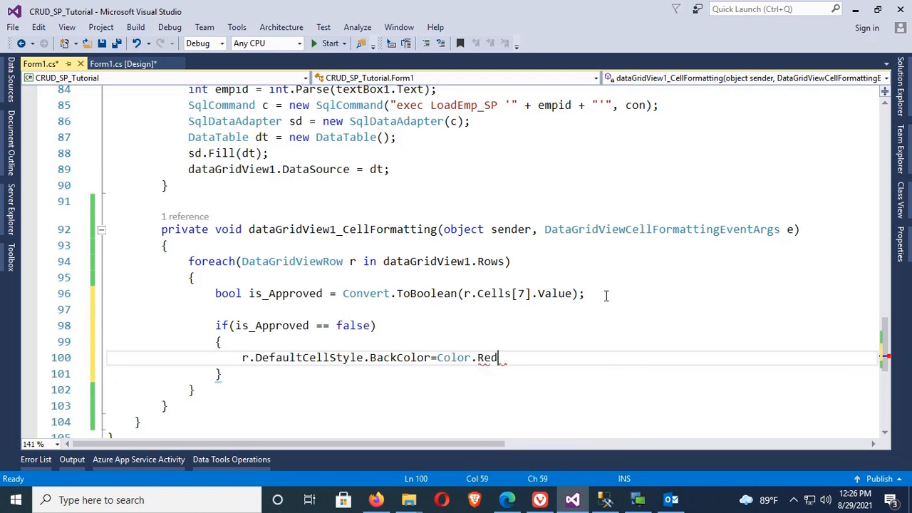
pyautogui.write('r.DefaultCellStyle.')
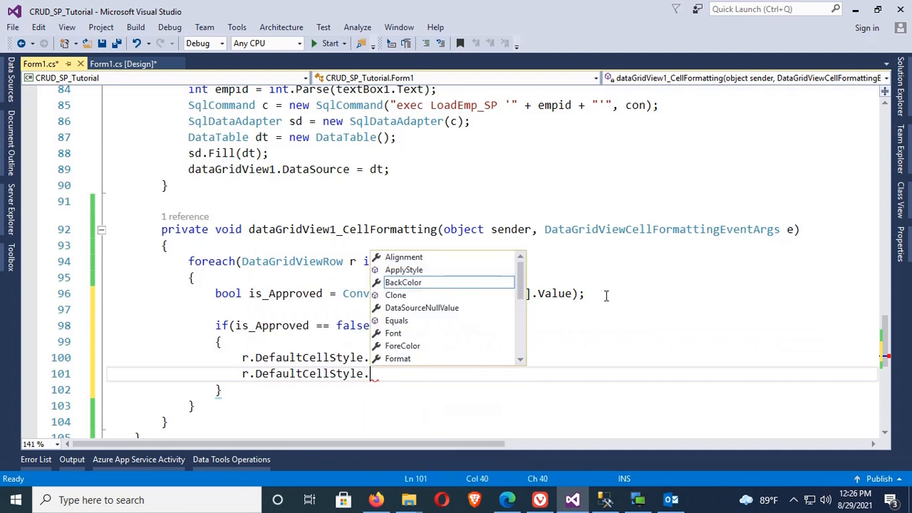
pyautogui.write('g')
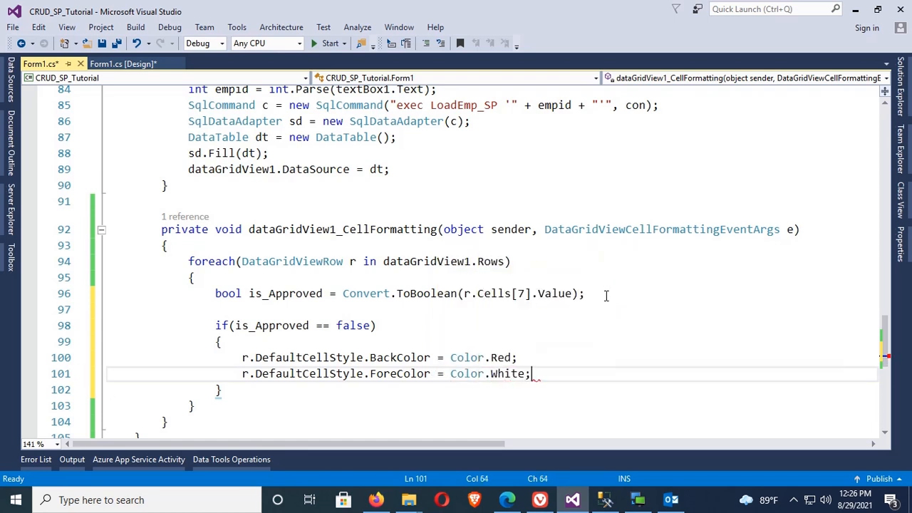
# Step: Duplicate the if block as else if (is_Approved == true) with BackColor Green and ForeColor Yellow
pyautogui.moveTo(530, 373); pyautogui.dragTo(217, 325)
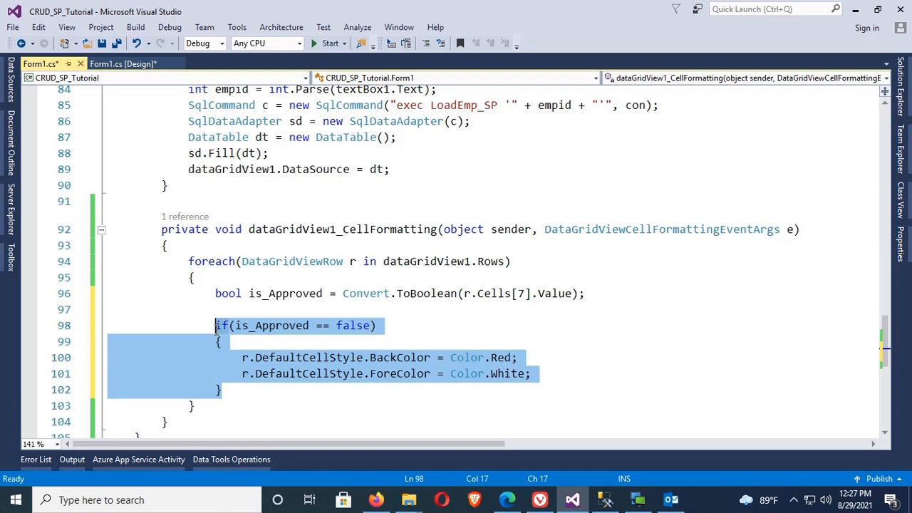
pyautogui.click(257, 341)
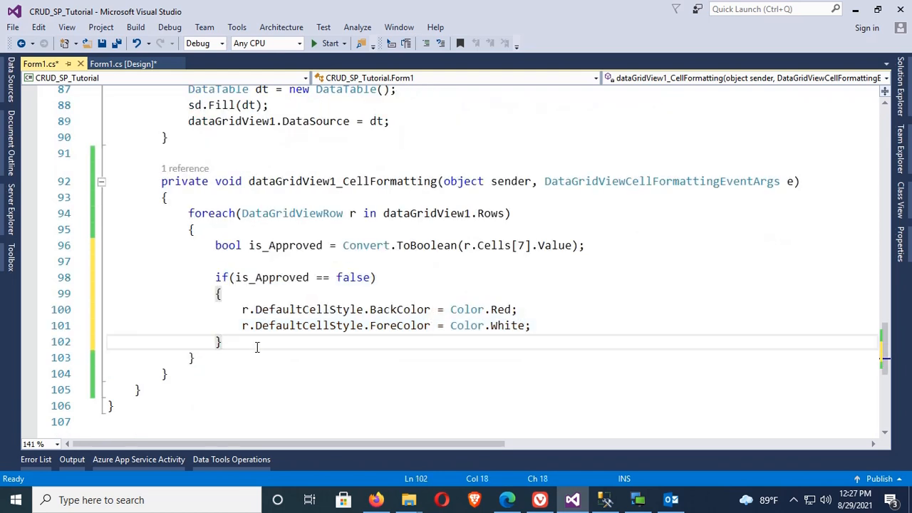
pyautogui.write('else if (is_Approved == false')
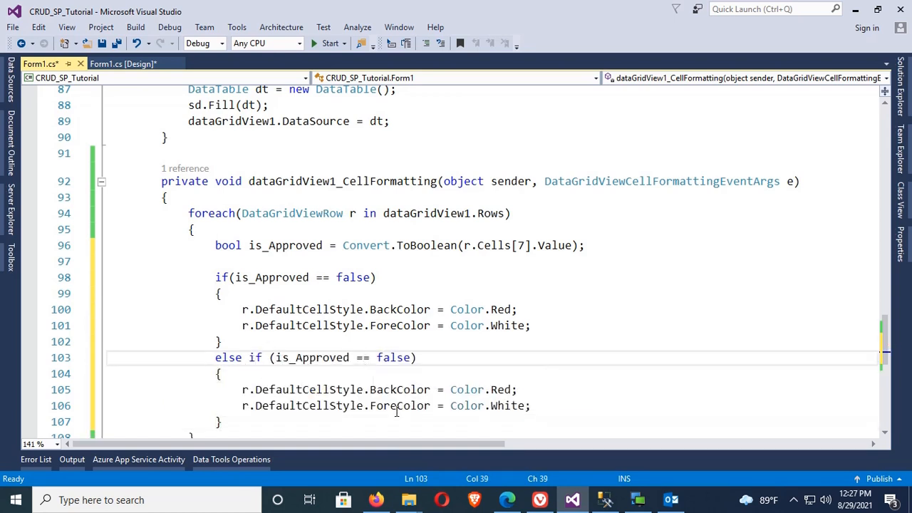
pyautogui.write('tru')
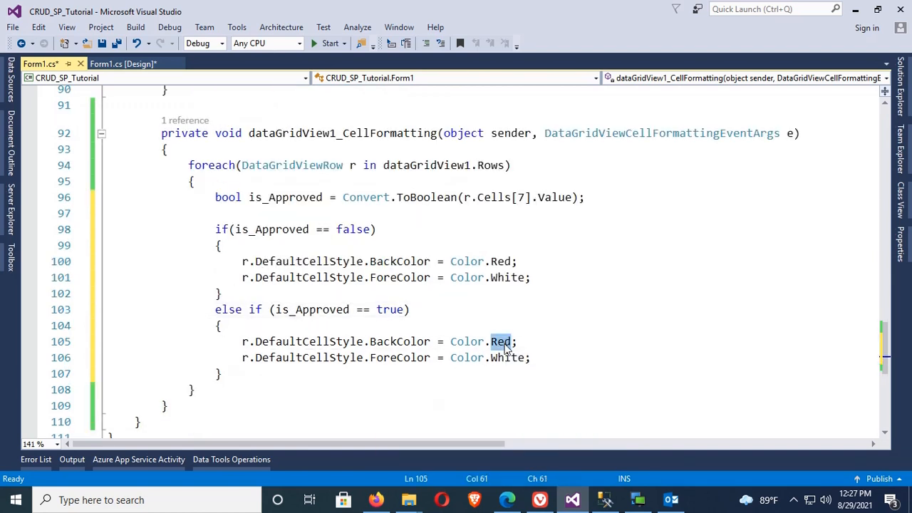
pyautogui.write('grn')
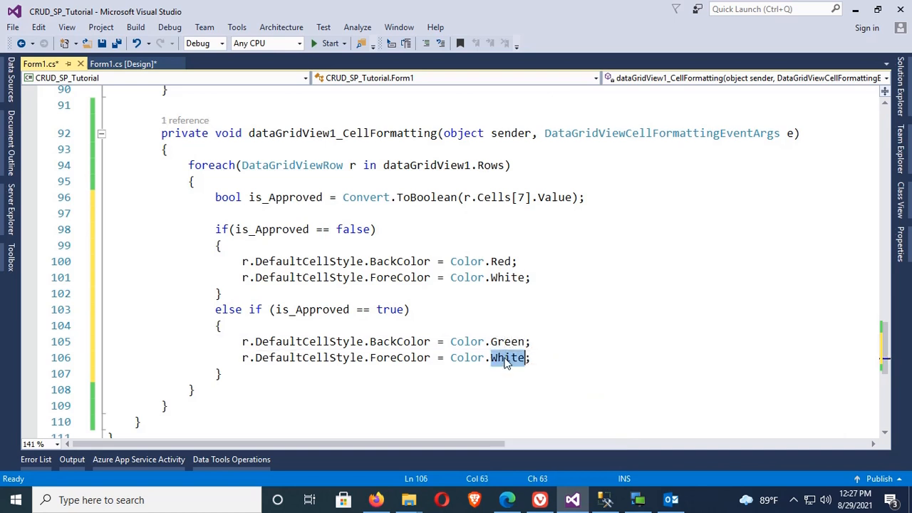
pyautogui.write('ye')
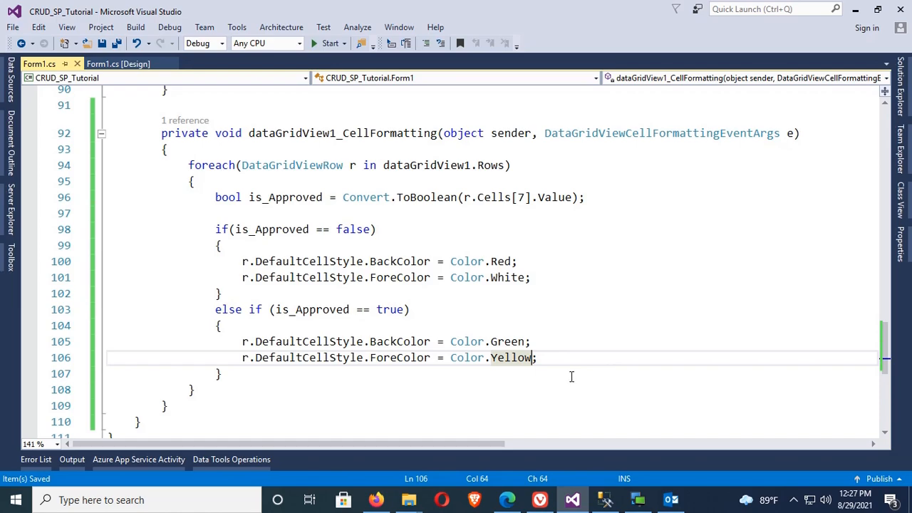
# Step: Run the project and load employees, showing approved rows green/yellow and unapproved rows red/white
pyautogui.click(330, 43)
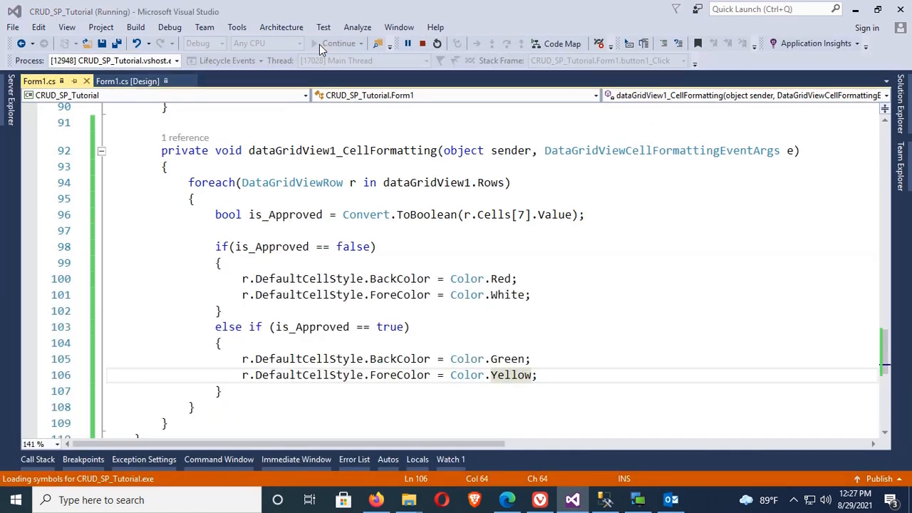
pyautogui.click(339, 43)
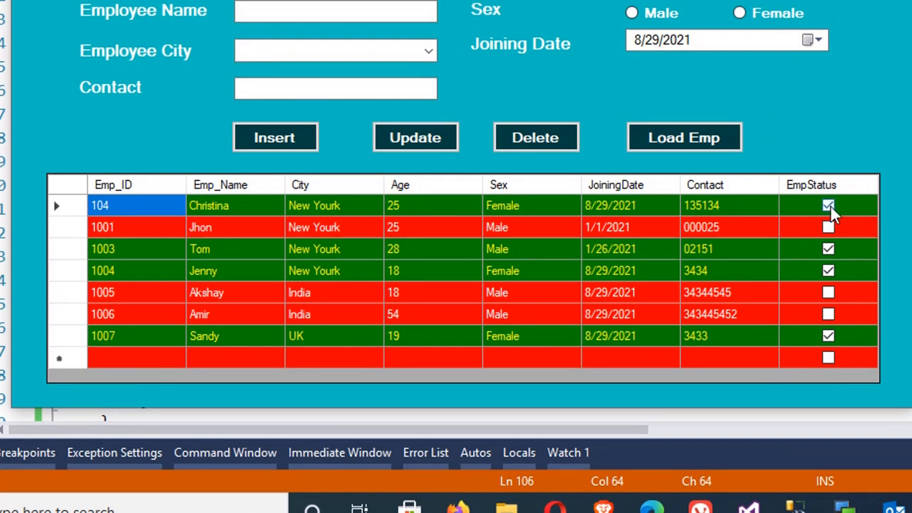
pyautogui.click(828, 206)
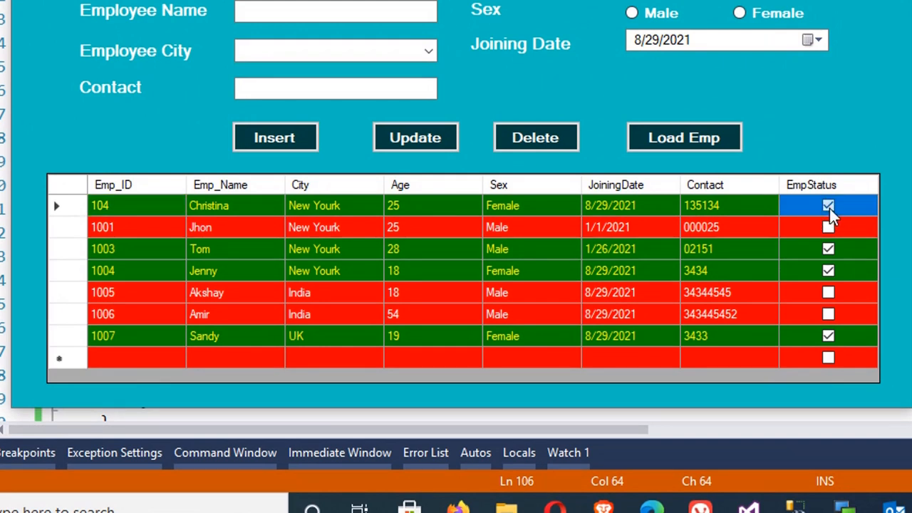
pyautogui.click(830, 205)
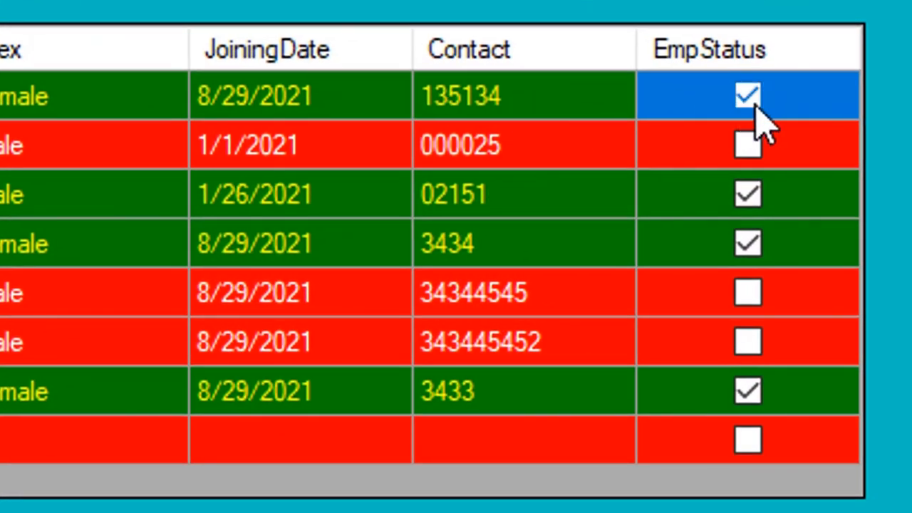
pyautogui.moveTo(639, 160)
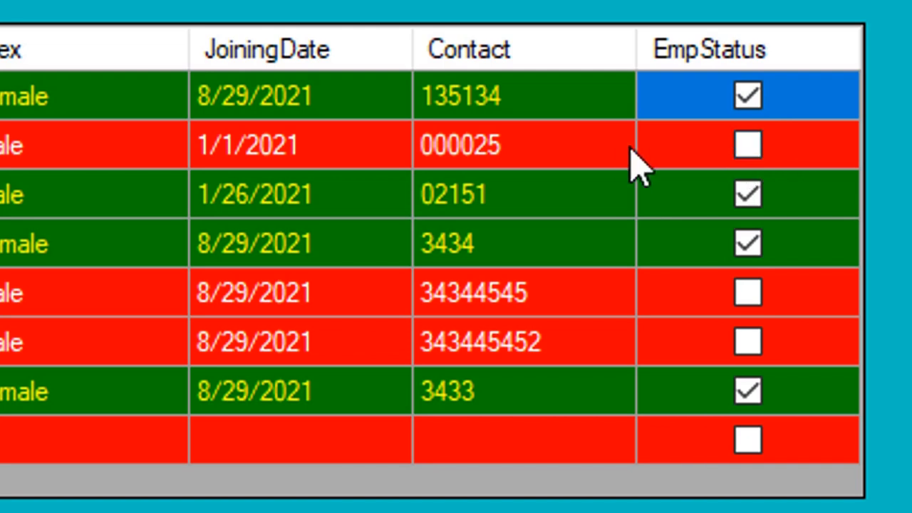